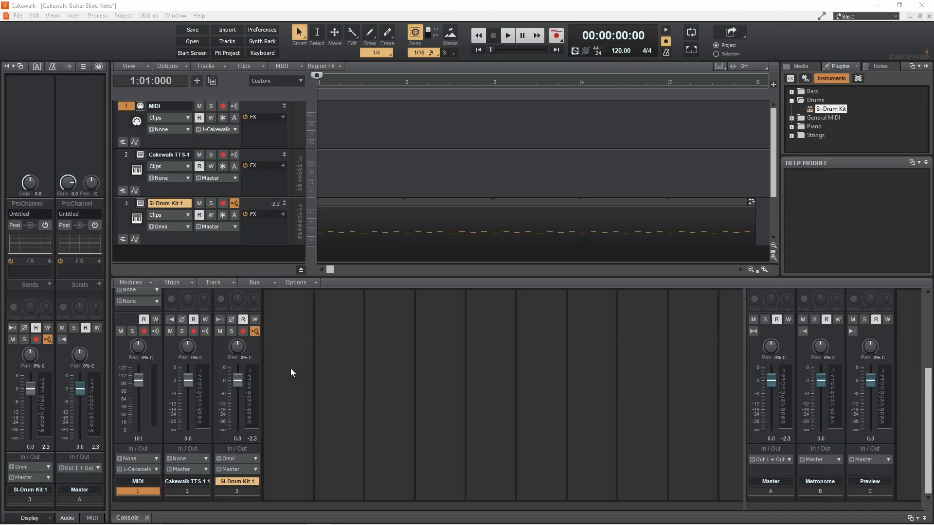
# Place a short note at 1:01:000 on MIDI track 1 and show it in the Piano Roll
pyautogui.click(322, 81)
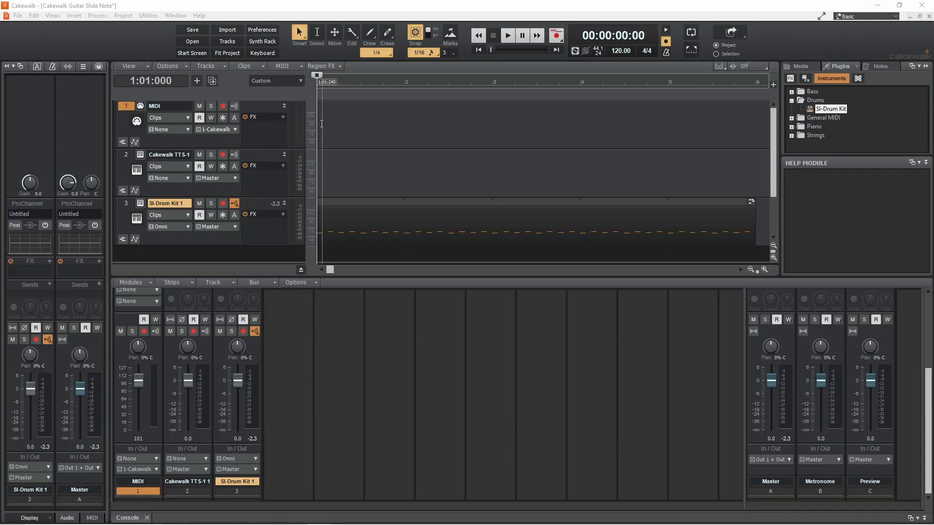
pyautogui.rightClick(323, 107)
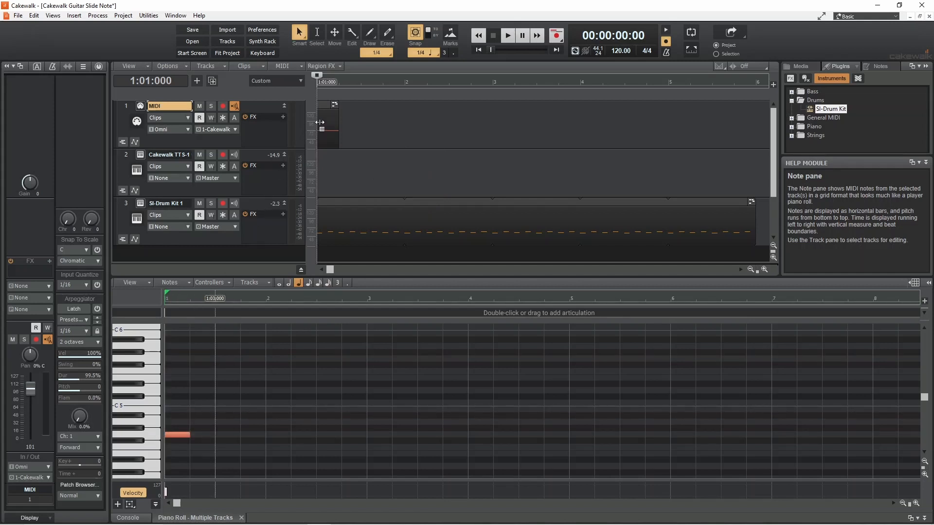
# Show the note clip's contents as an Event List with the single G 4 note
pyautogui.click(345, 127)
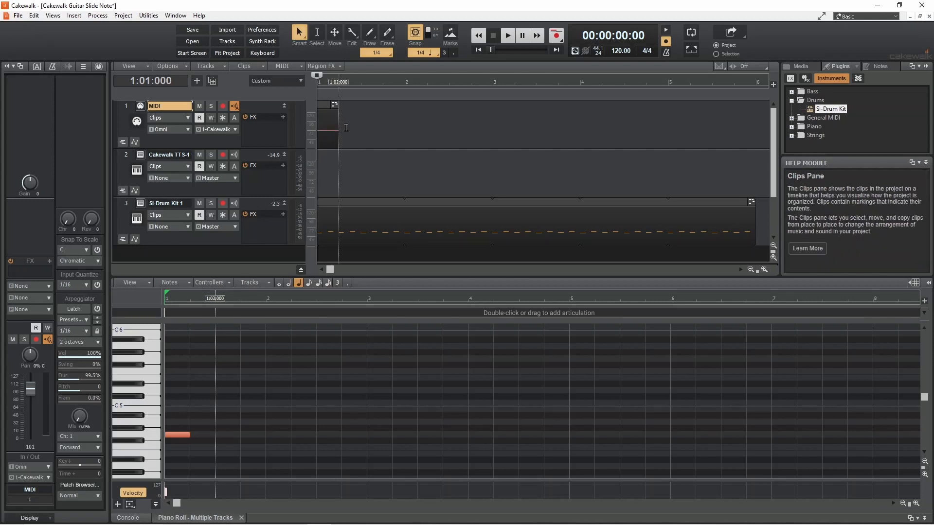
pyautogui.rightClick(346, 129)
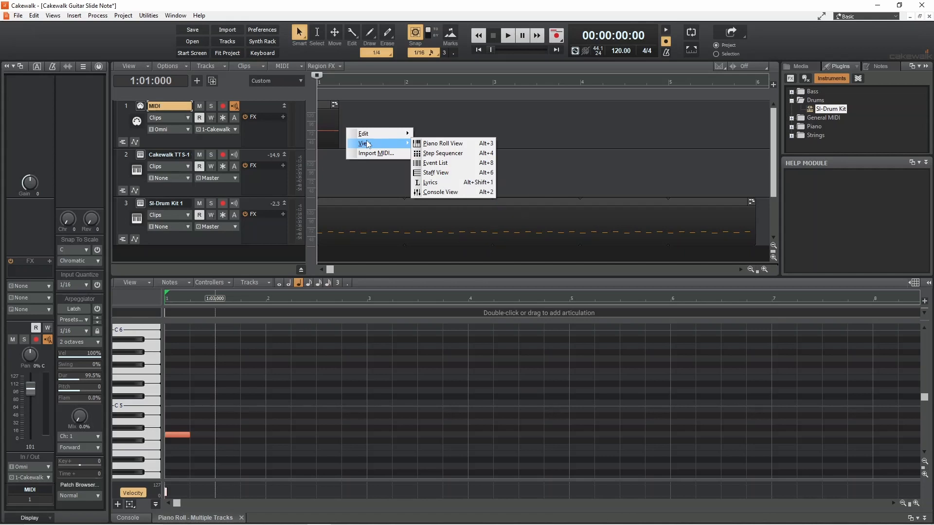
pyautogui.click(436, 162)
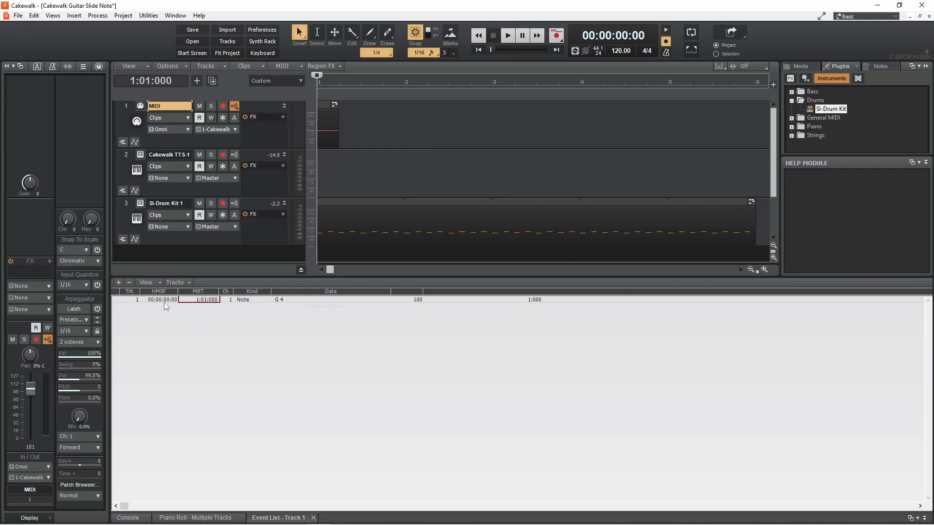
# Insert a duplicate of the note event and change its Kind to Pitch Wheel
pyautogui.click(119, 282)
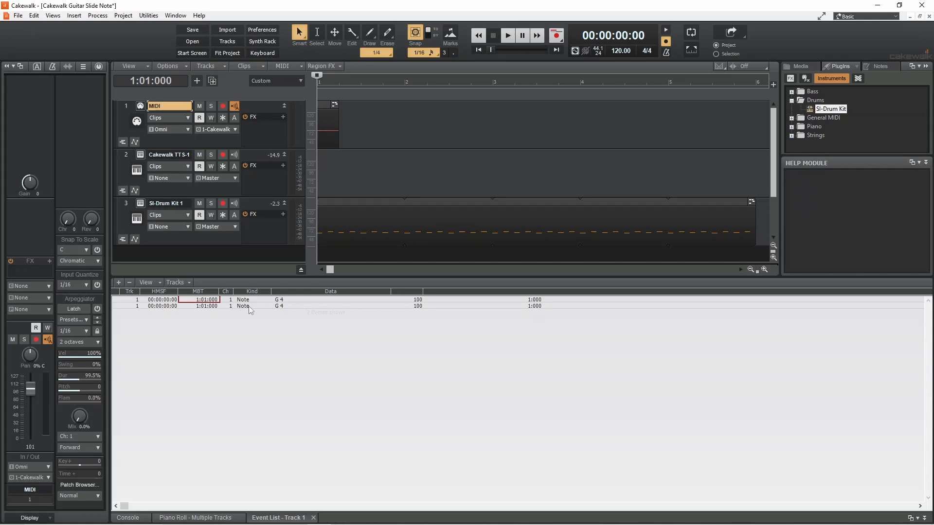
pyautogui.doubleClick(242, 306)
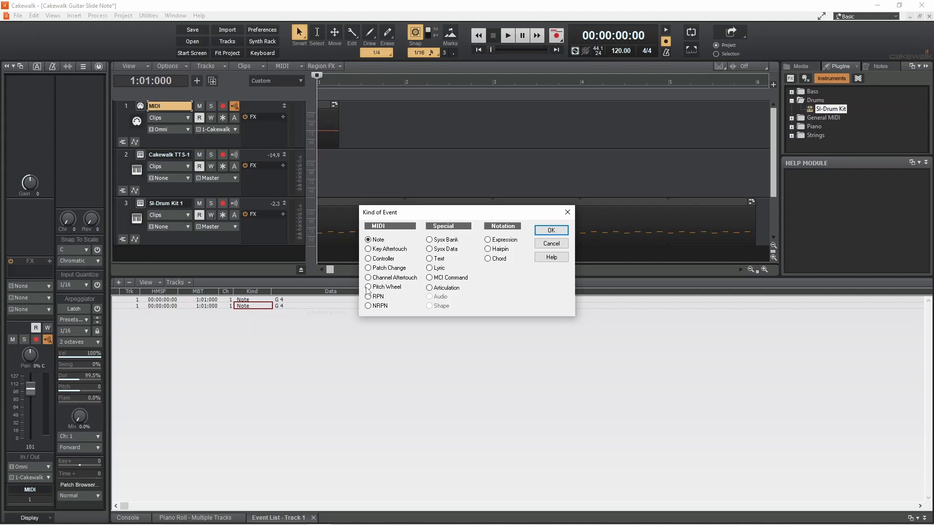
pyautogui.click(368, 287)
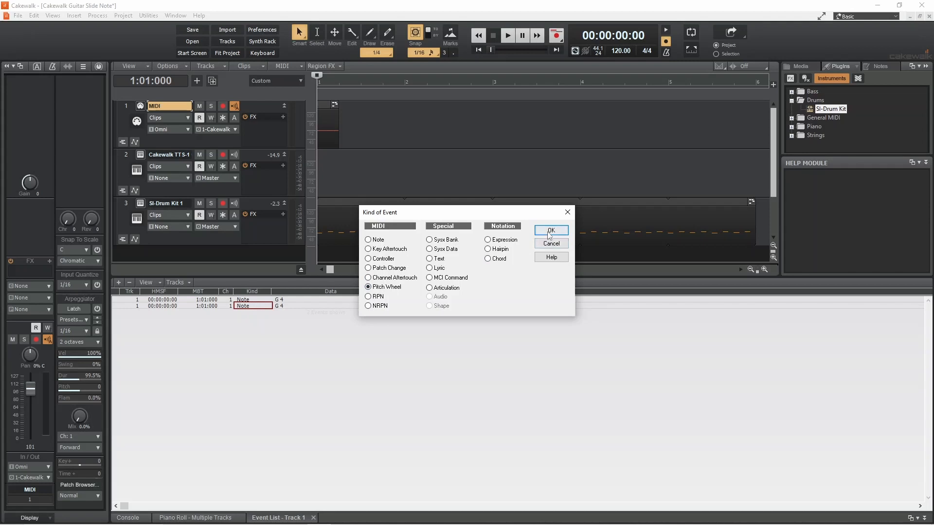
pyautogui.click(549, 231)
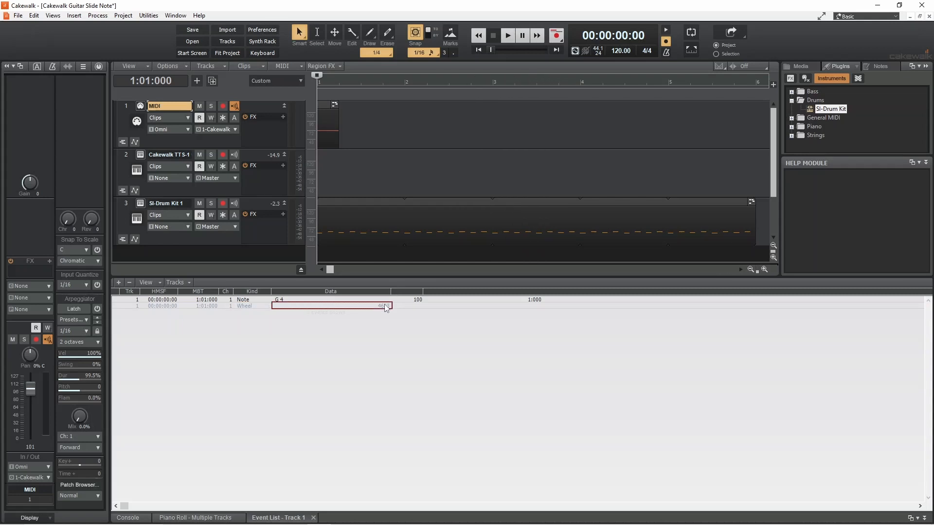
# Set the pitch wheel event's Data value to -8192, the lowest bend
pyautogui.doubleClick(328, 305)
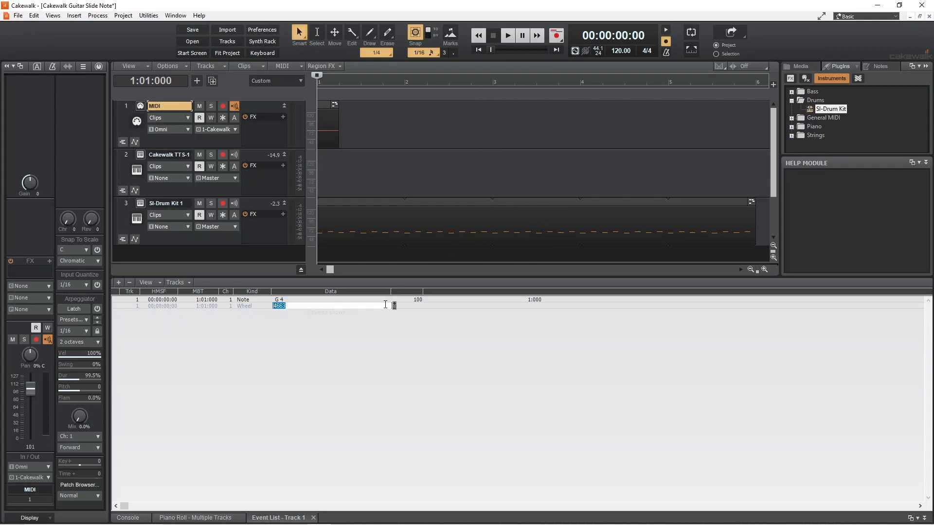
pyautogui.press('Delete')
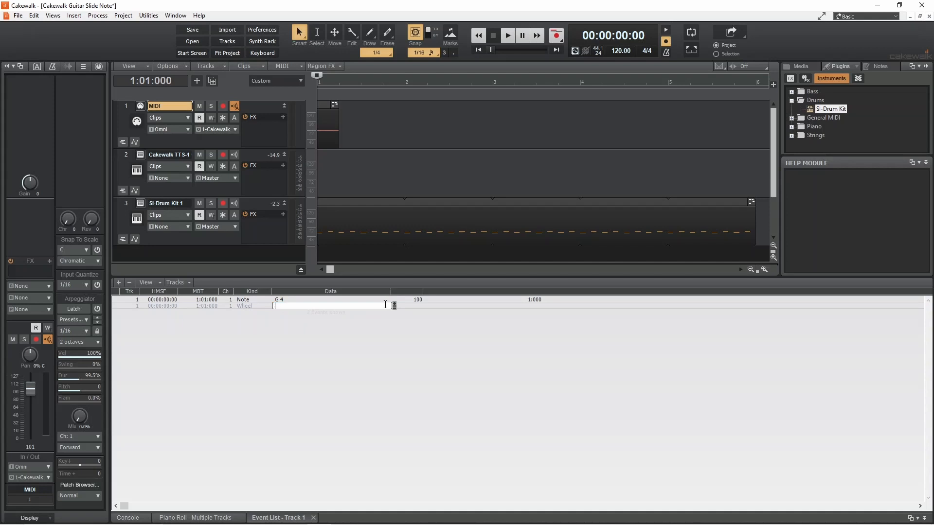
pyautogui.write('-819')
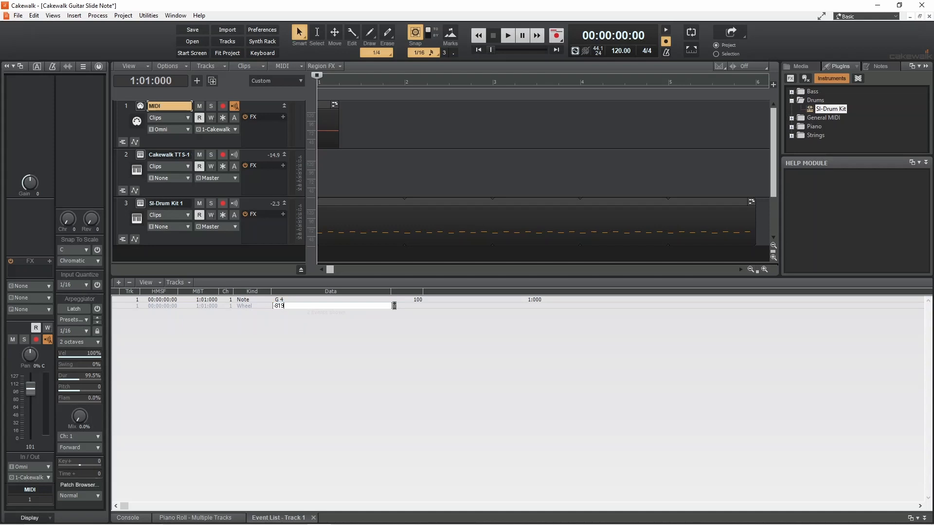
pyautogui.write('-8192')
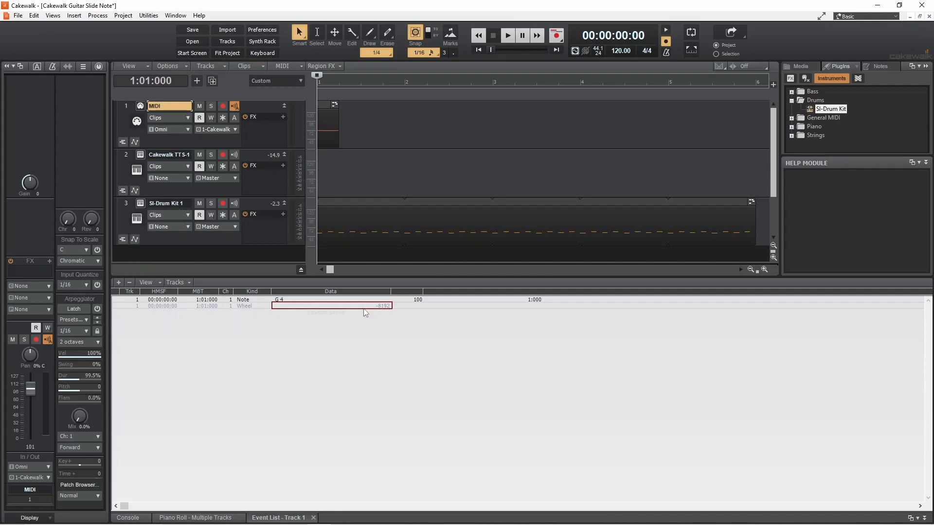
pyautogui.moveTo(118, 283)
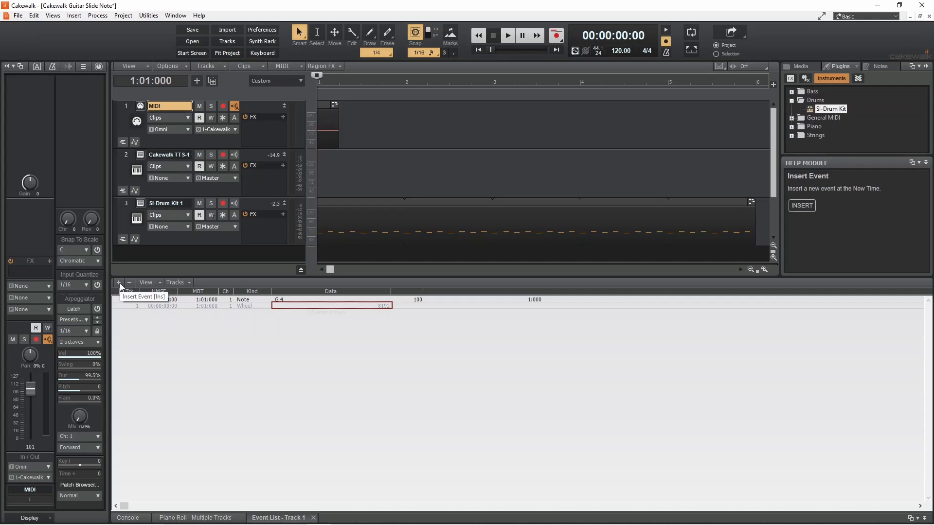
# Insert more wheel events up to ten, then move the last to 1:01:480 with value 0
pyautogui.click(118, 283)
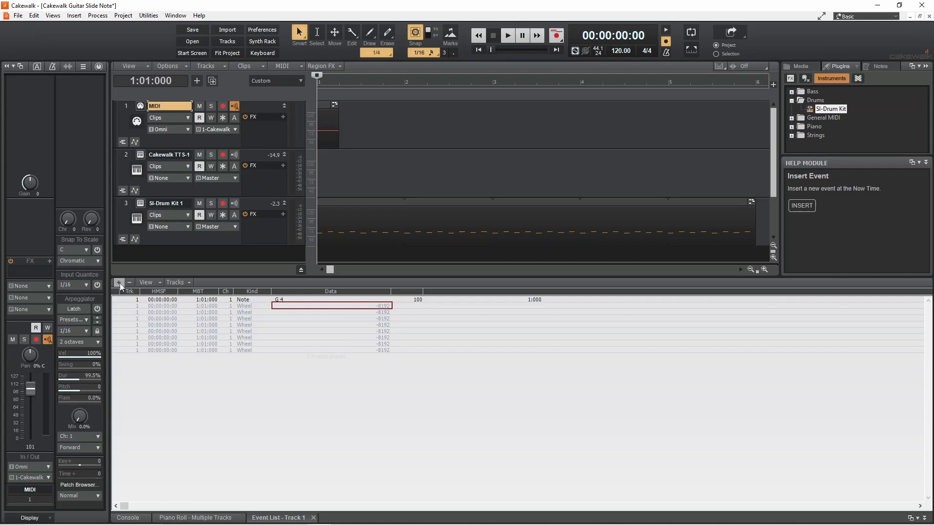
pyautogui.click(118, 282)
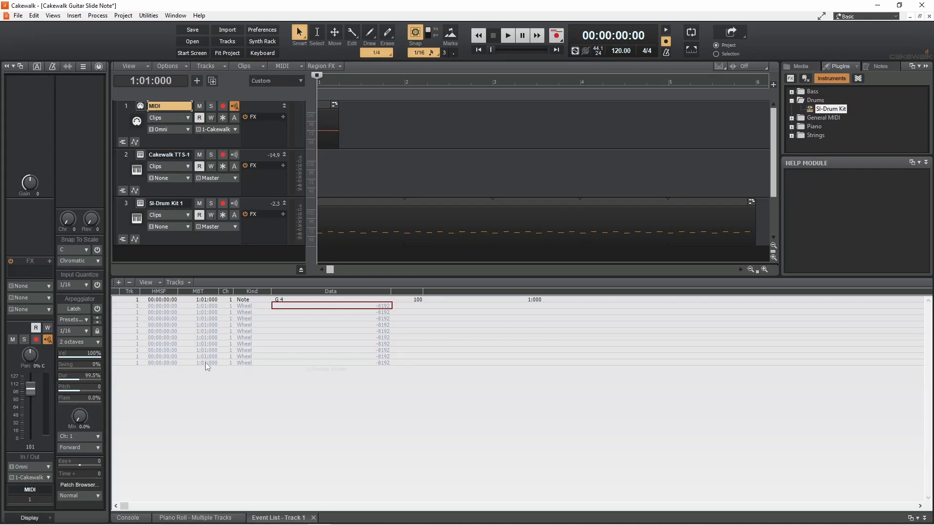
pyautogui.doubleClick(205, 363)
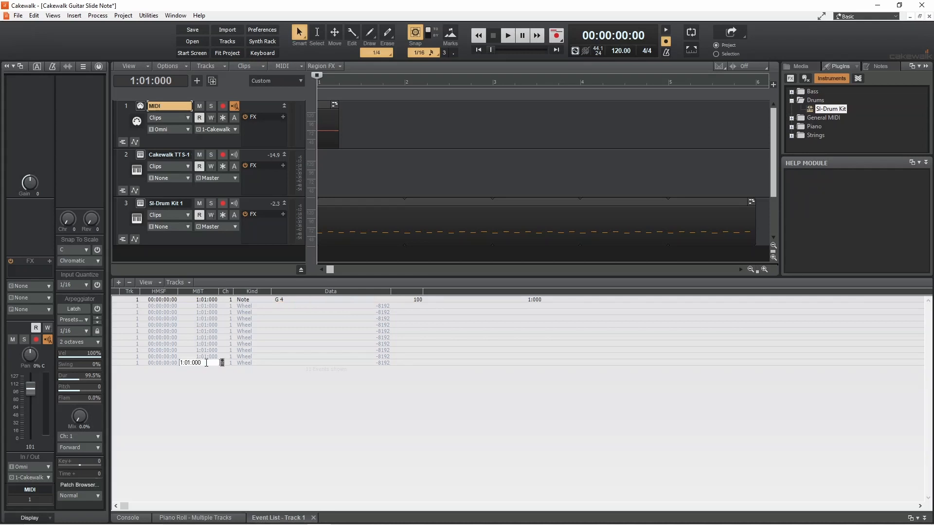
pyautogui.press('BackSpace')
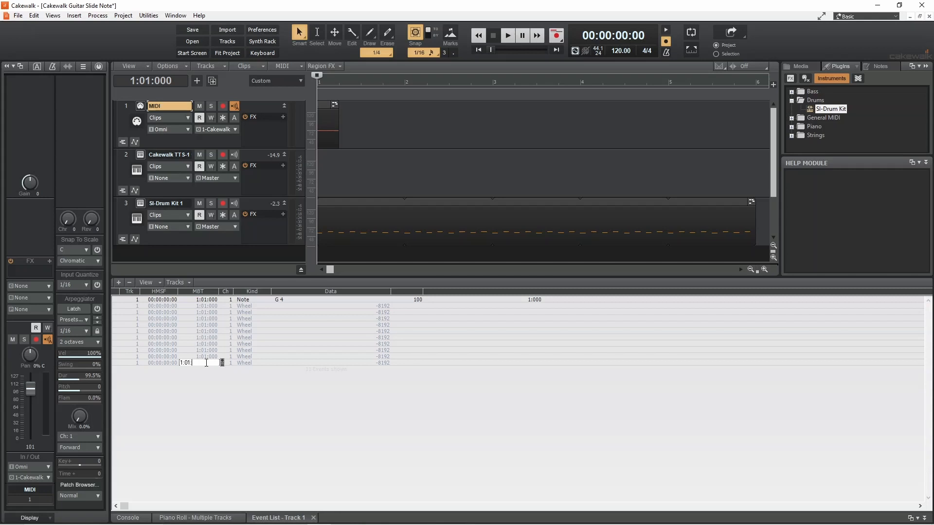
pyautogui.write('480')
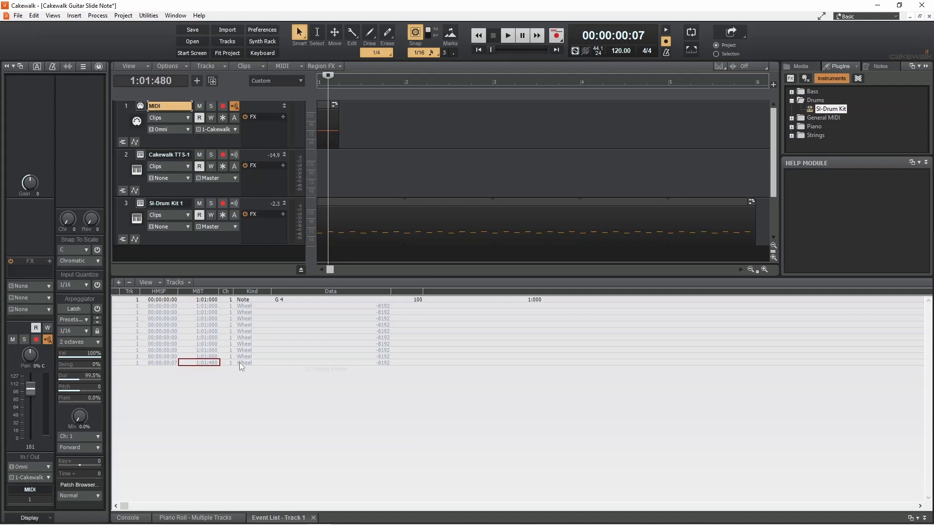
pyautogui.moveTo(325, 365)
pyautogui.write('0')
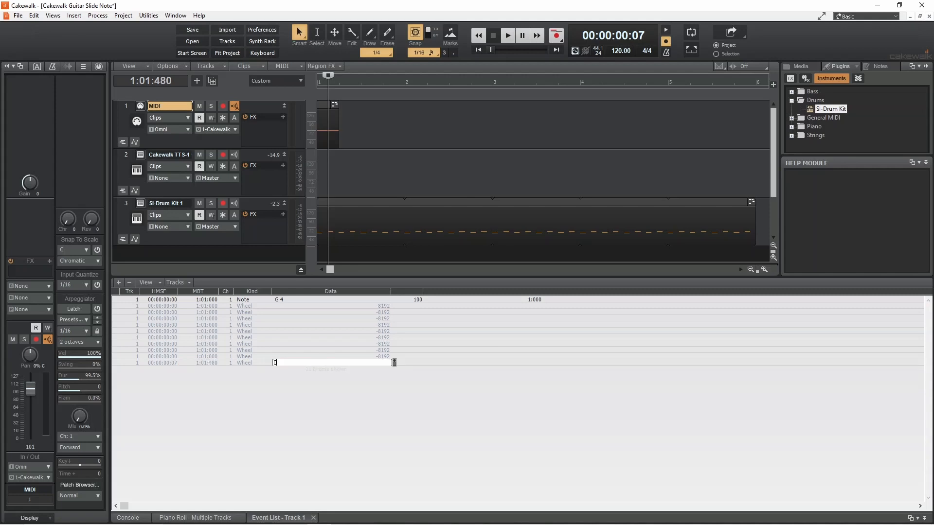
pyautogui.click(326, 363)
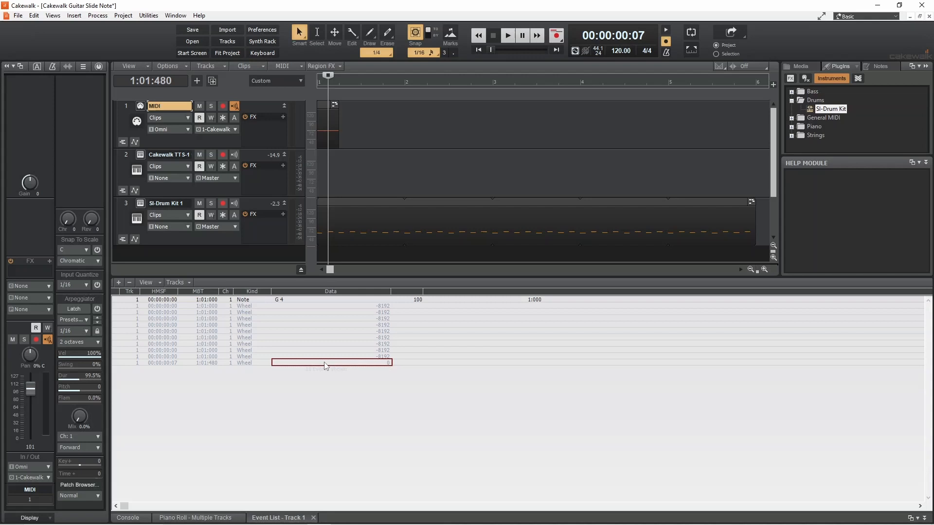
pyautogui.moveTo(219, 359)
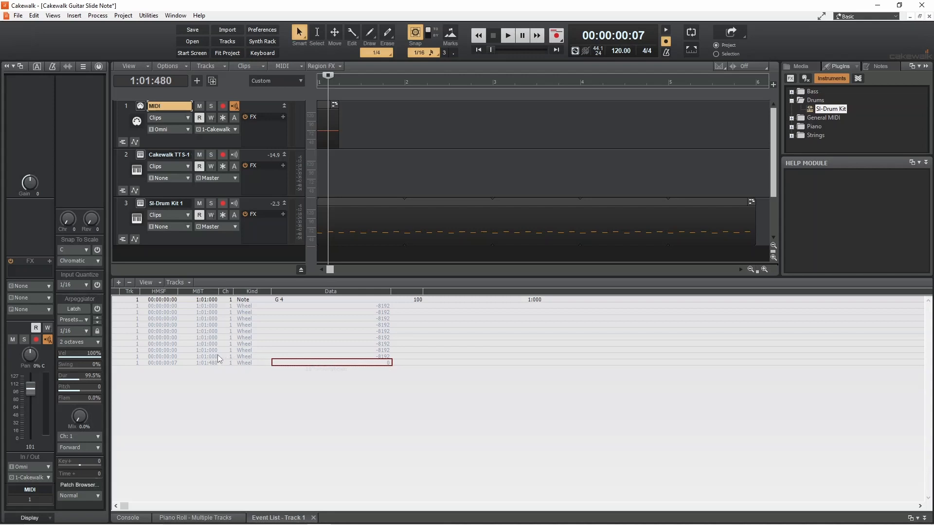
# Retime the ninth, eighth and seventh Wheel events to 1:01:450, 1:01:420 and 1:01:390
pyautogui.click(199, 356)
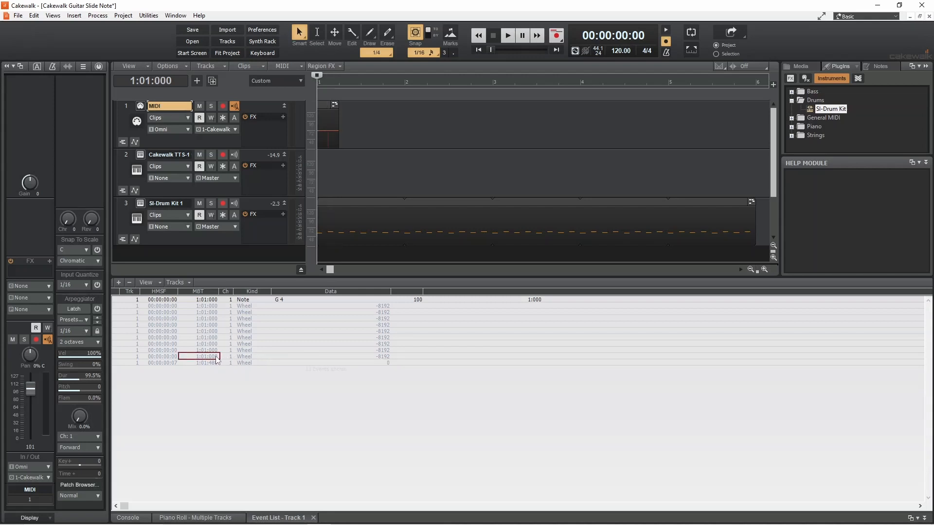
pyautogui.doubleClick(199, 356)
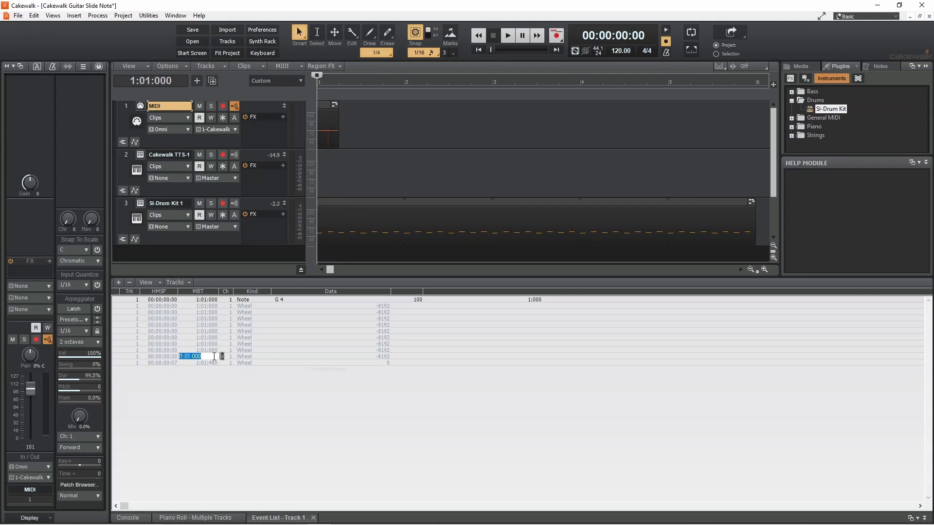
pyautogui.click(190, 356)
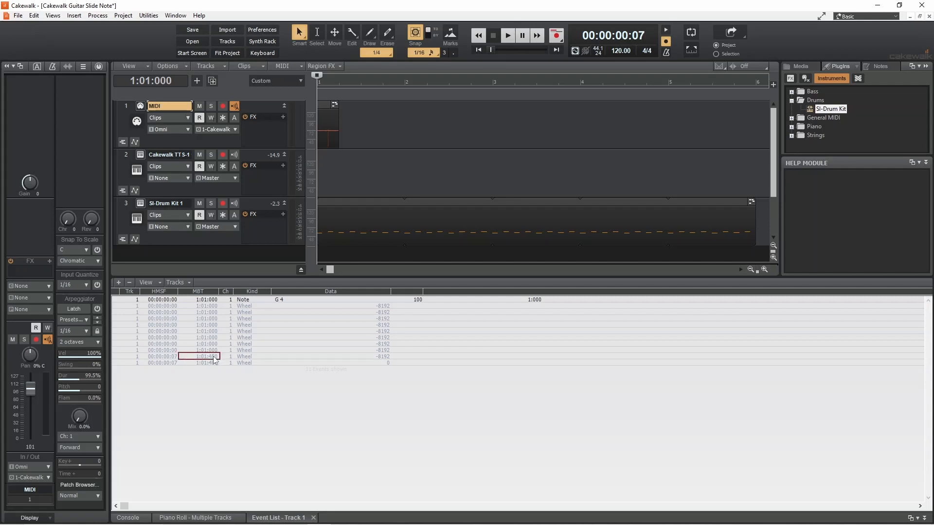
pyautogui.doubleClick(205, 349)
pyautogui.write('42')
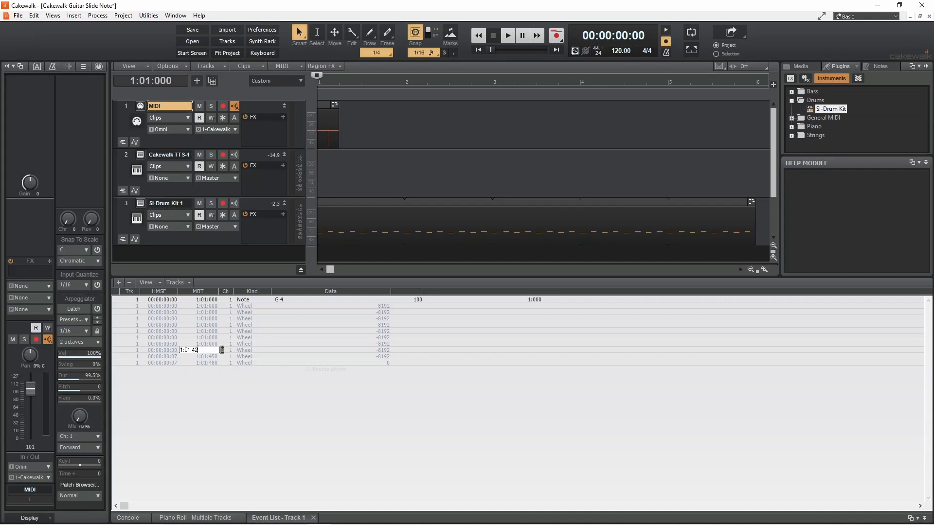
pyautogui.write('0')
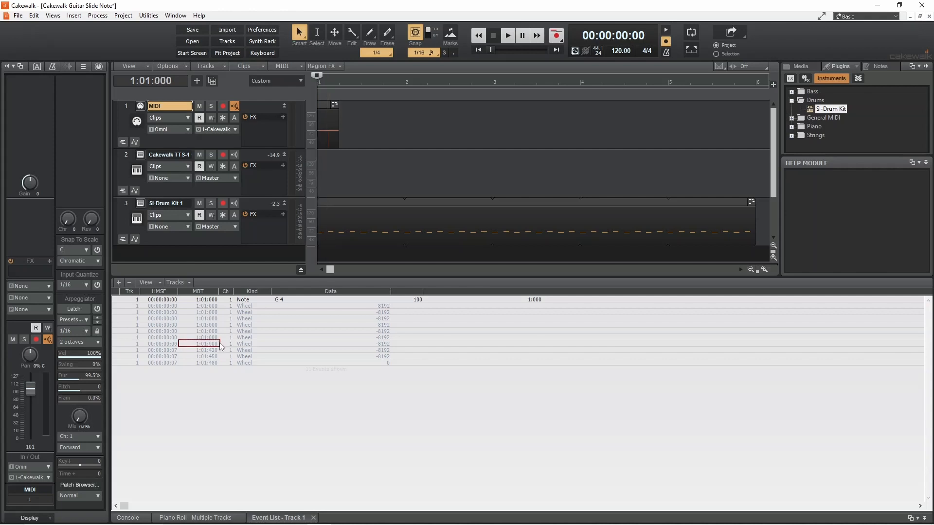
pyautogui.doubleClick(206, 343)
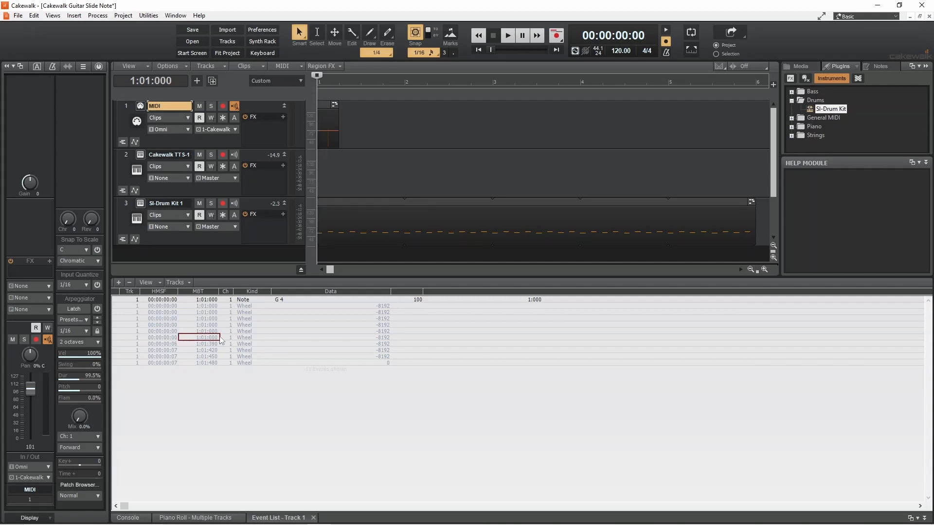
# Retime the earlier Wheel events in 30-tick steps down toward 1:01:240
pyautogui.doubleClick(197, 337)
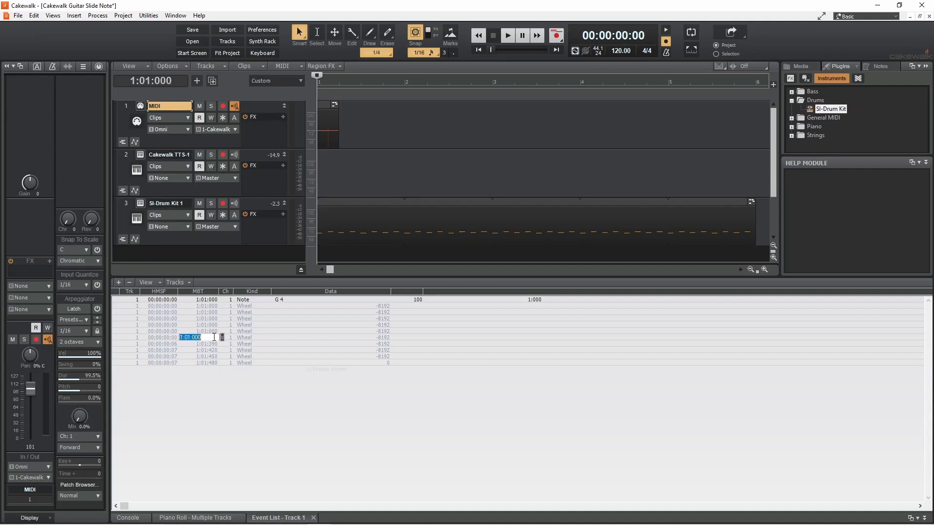
pyautogui.click(189, 338)
pyautogui.write('36')
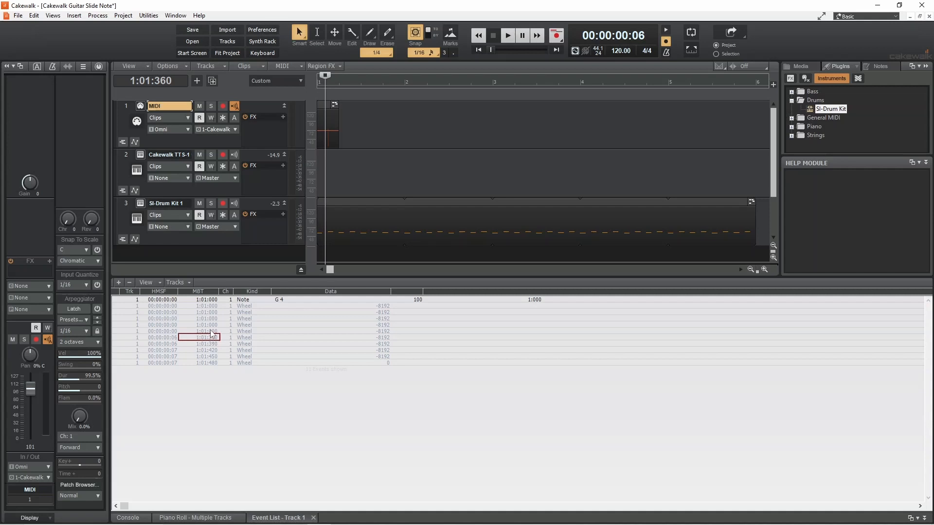
pyautogui.doubleClick(200, 330)
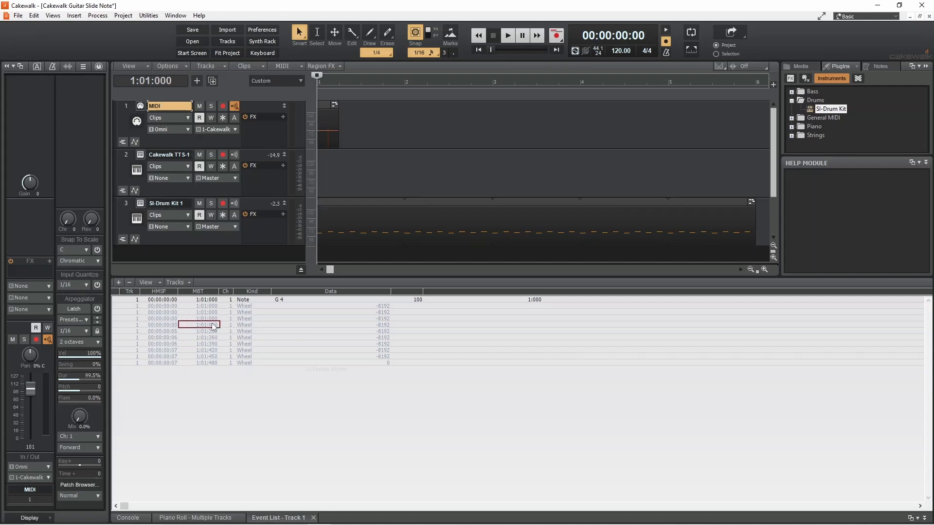
pyautogui.doubleClick(206, 325)
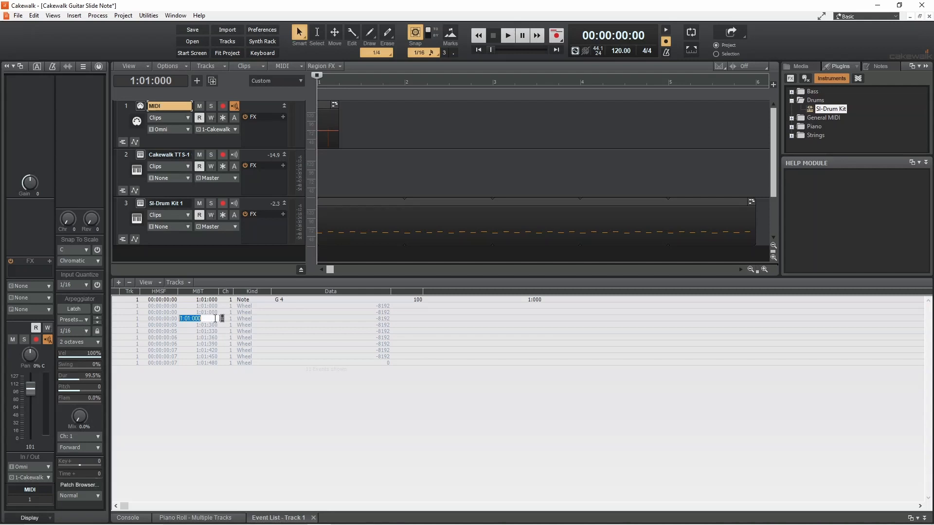
pyautogui.click(190, 319)
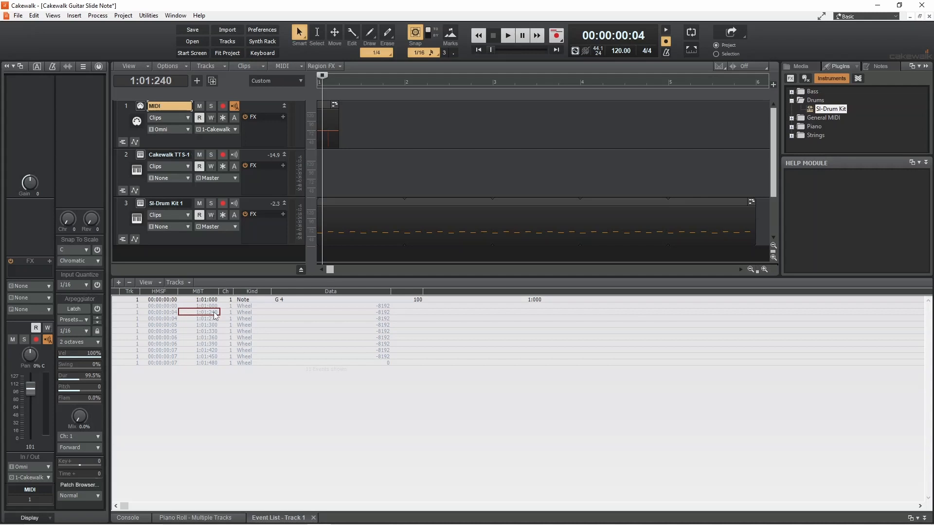
pyautogui.moveTo(352, 317)
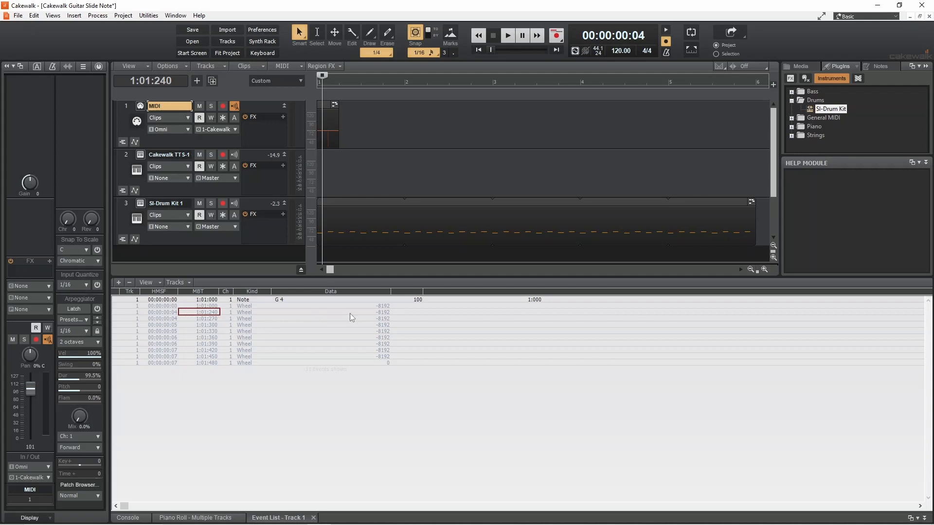
# Set the Wheel values at 1:01:240-330 to -8000, -7800, -7300 and -6500
pyautogui.doubleClick(331, 312)
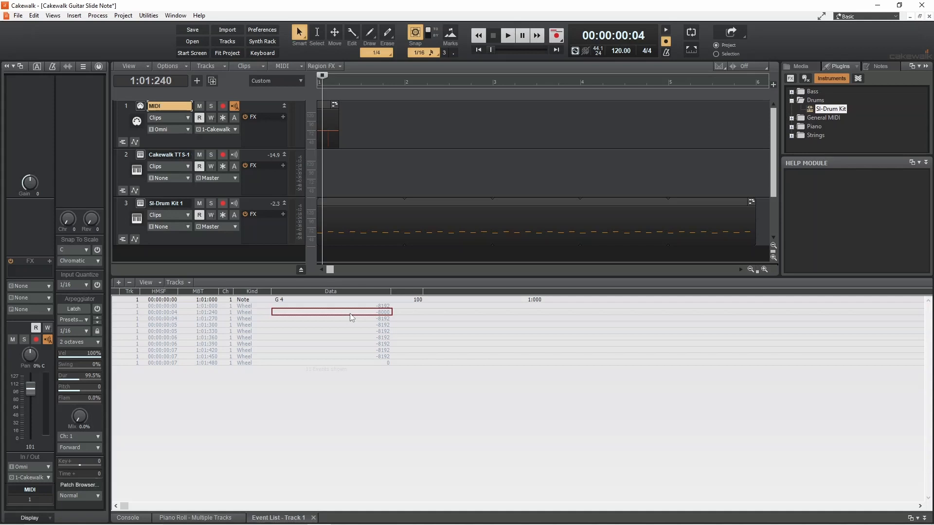
pyautogui.click(351, 318)
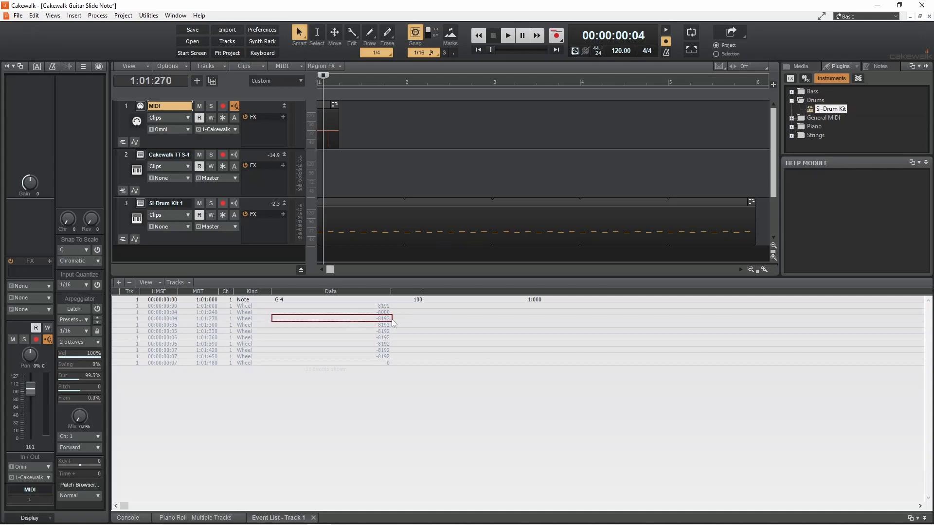
pyautogui.doubleClick(331, 318)
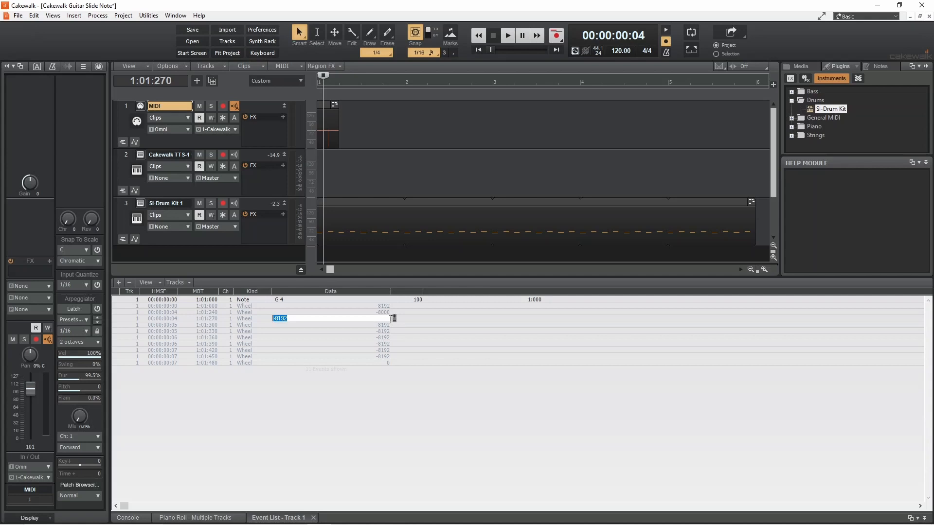
pyautogui.write('-7800')
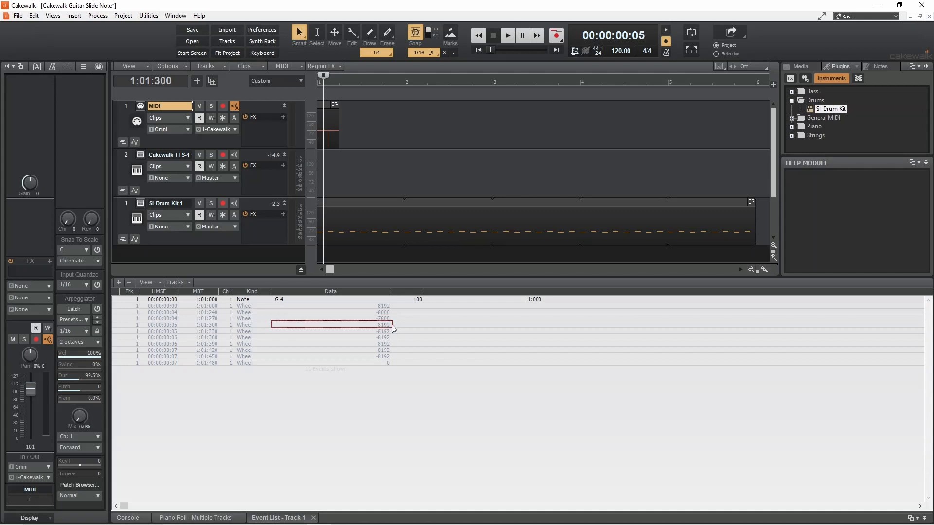
pyautogui.doubleClick(330, 325)
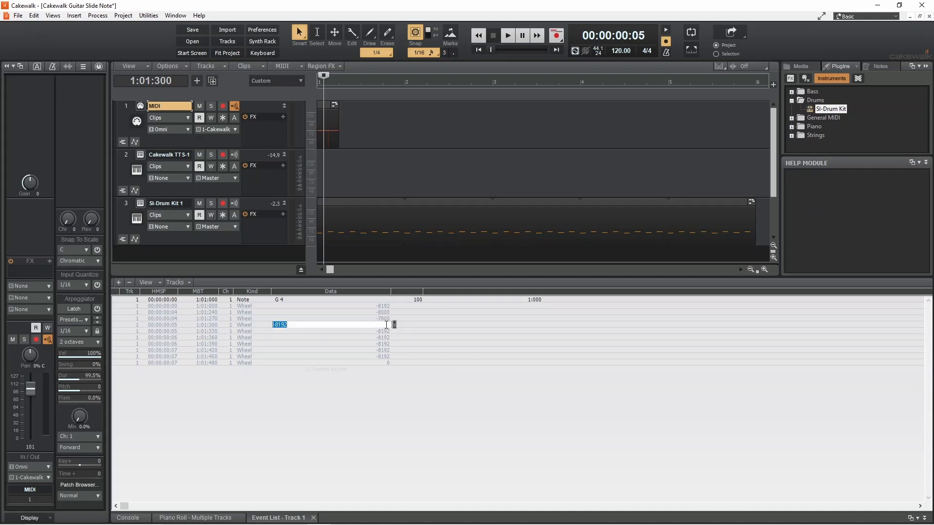
pyautogui.write('-7300')
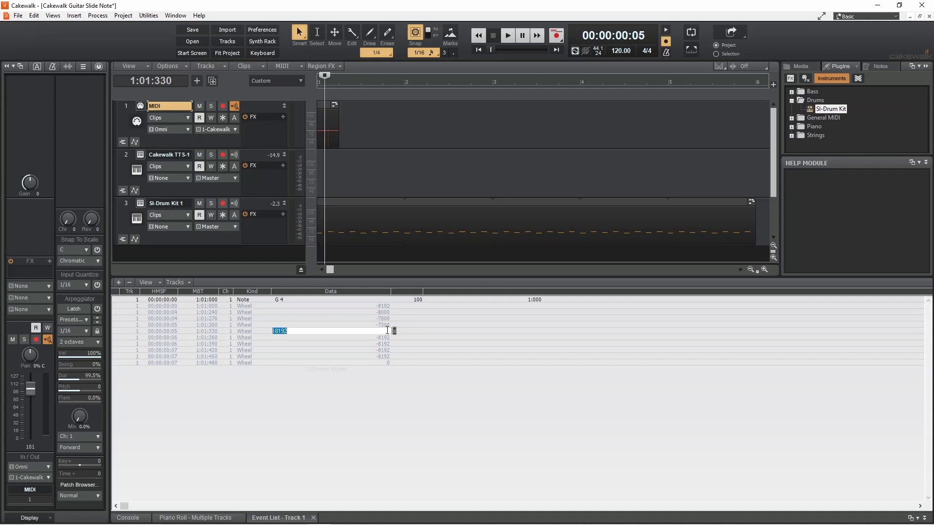
pyautogui.write('-6500')
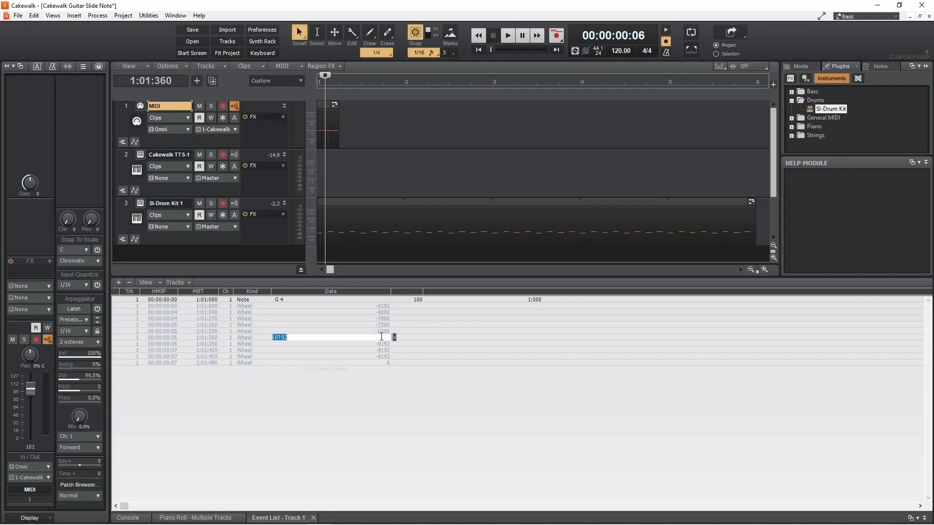
# Set the later Wheel values to -5000, -2500, -1000 and -500, climbing toward 0
pyautogui.write('-8')
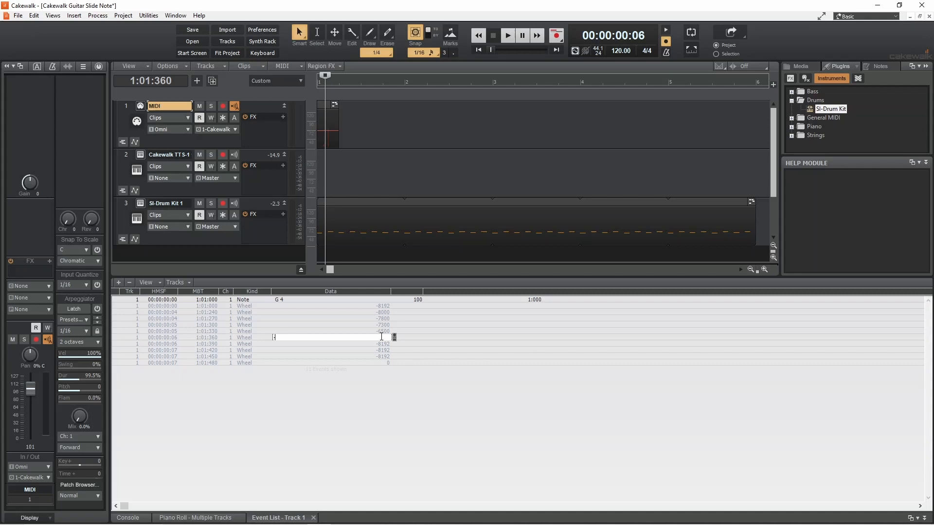
pyautogui.write('-5000')
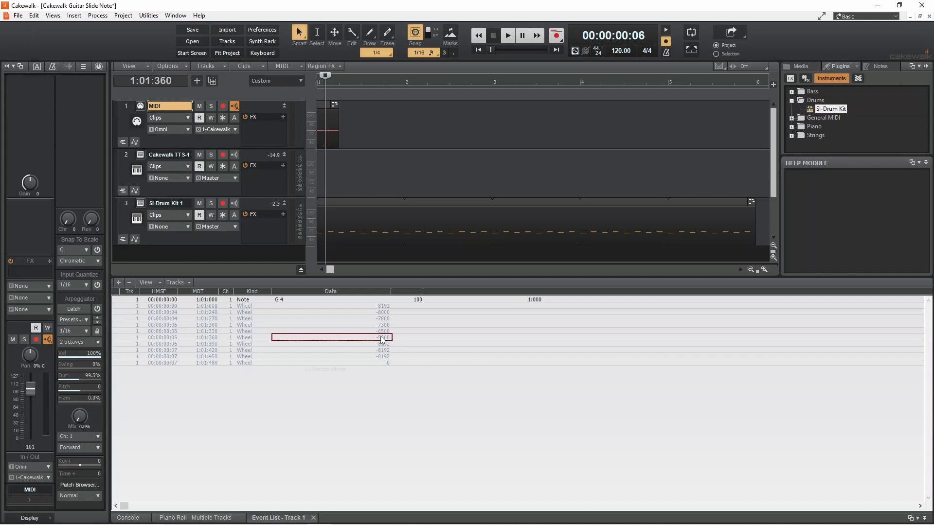
pyautogui.click(330, 343)
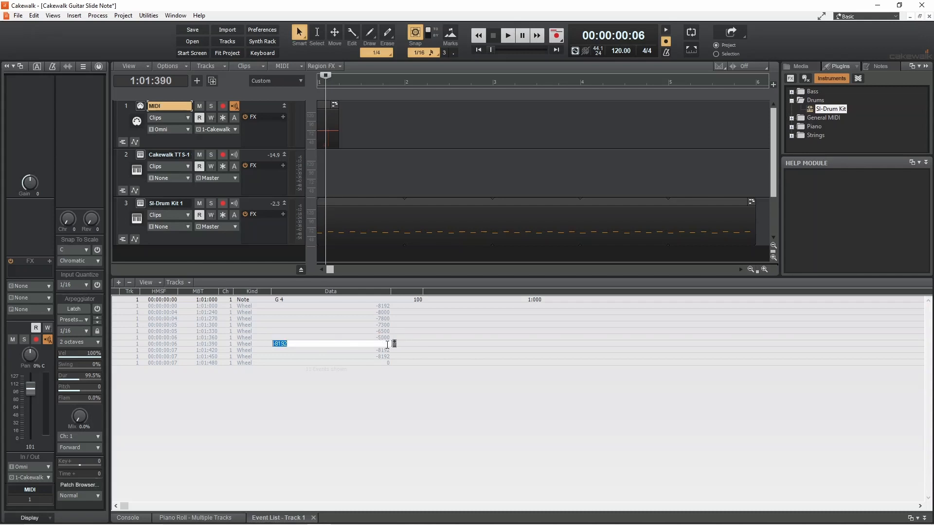
pyautogui.write('-2500')
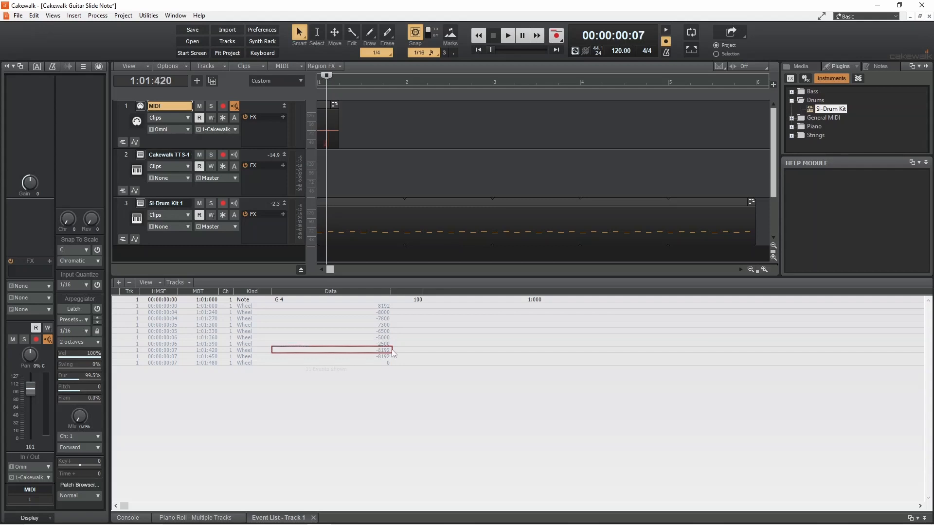
pyautogui.doubleClick(330, 349)
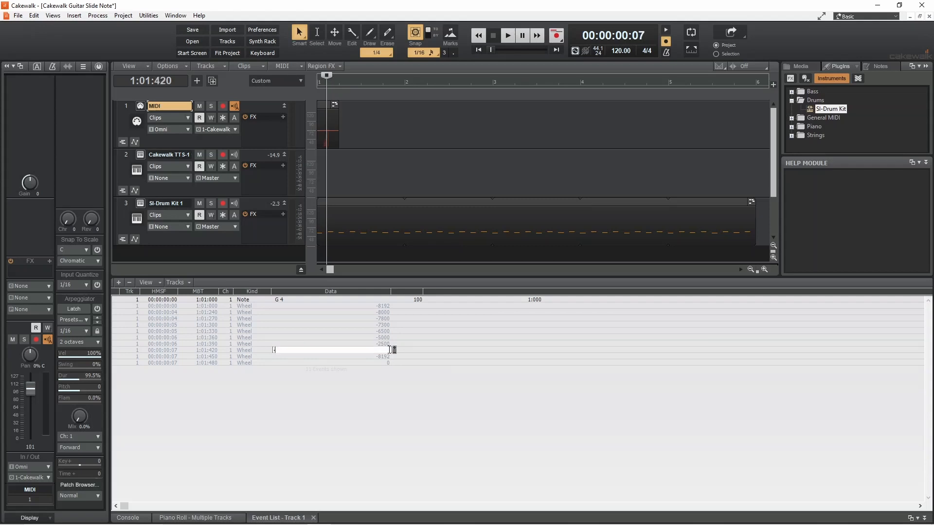
pyautogui.write('-1000')
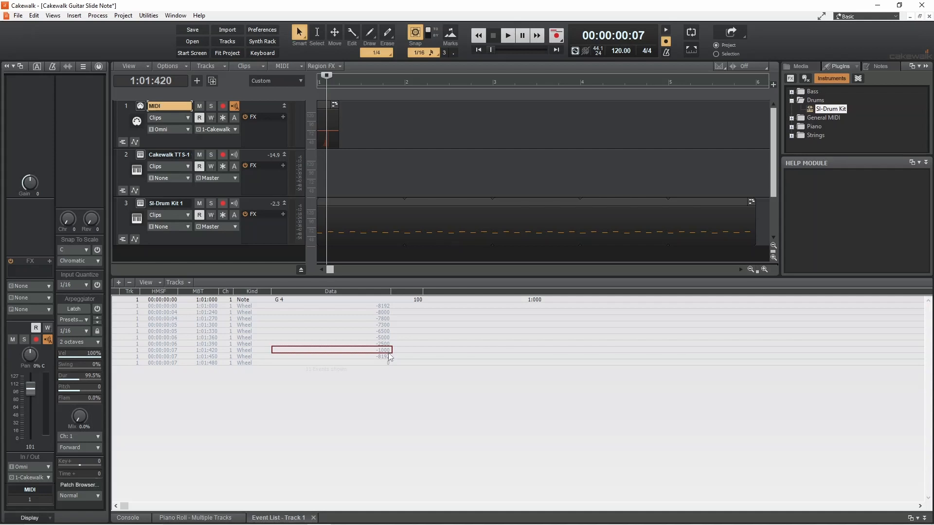
pyautogui.doubleClick(328, 356)
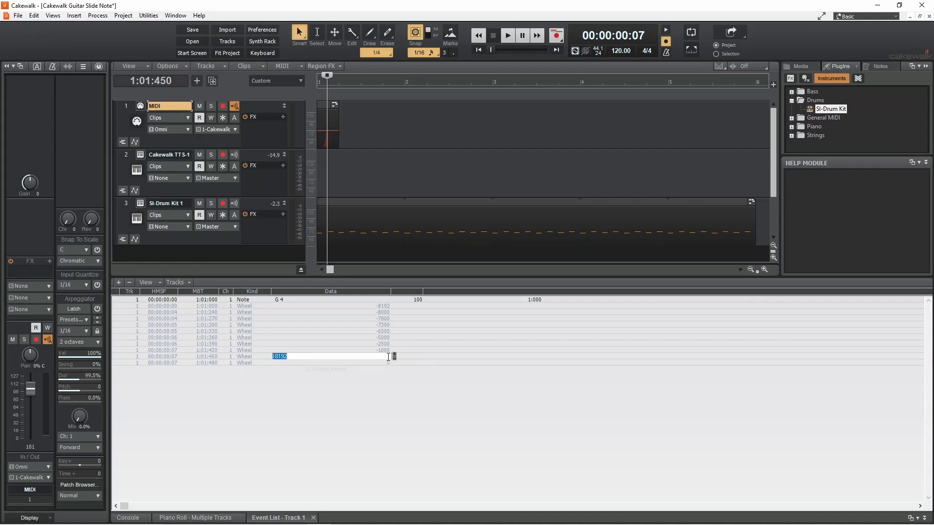
pyautogui.write('-500')
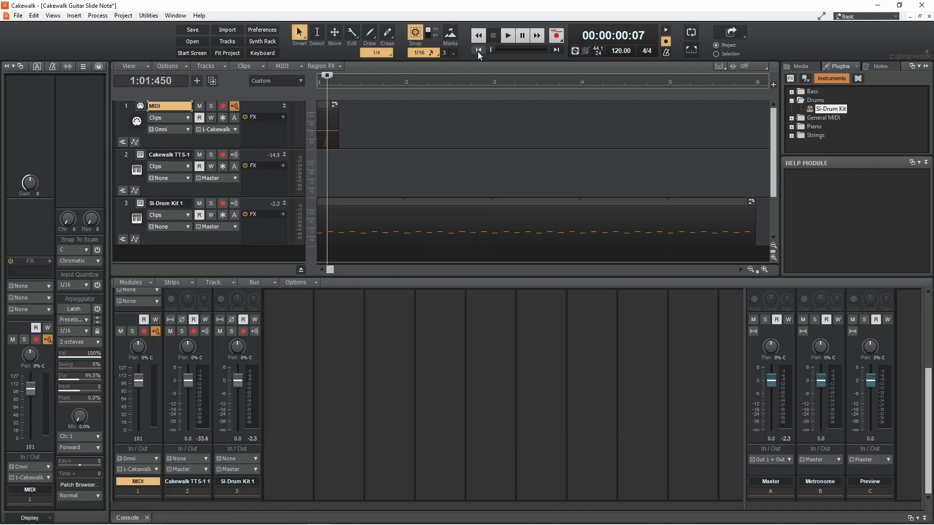
# Audition the slide note from the start, mute the SI-Drum Kit track and play it again
pyautogui.click(507, 35)
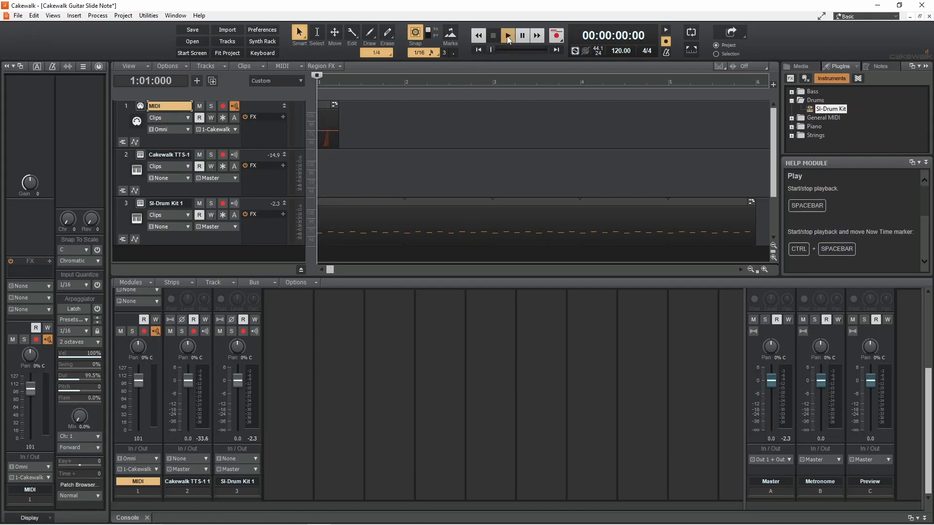
pyautogui.click(508, 36)
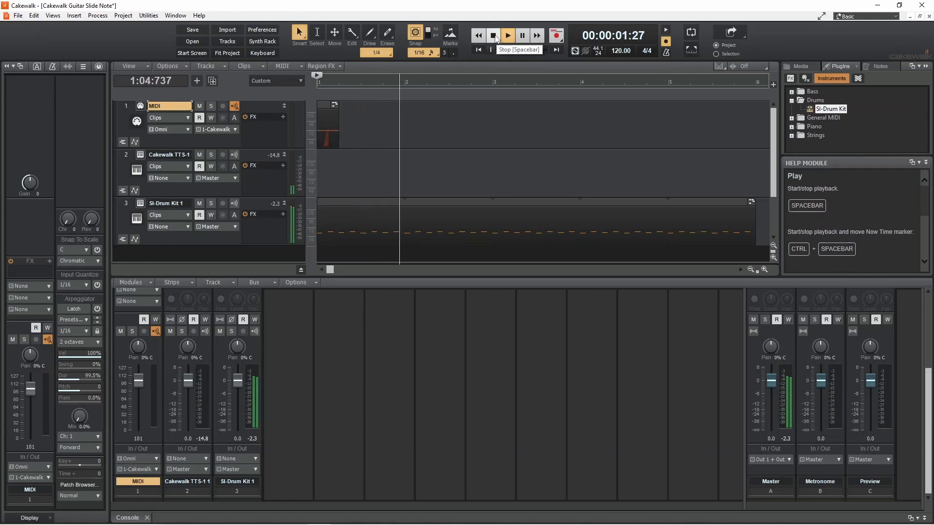
pyautogui.click(492, 36)
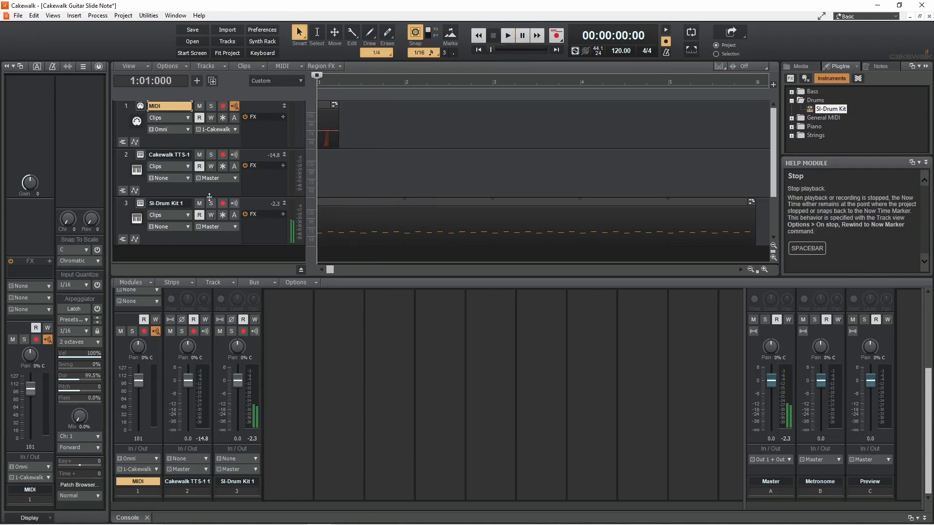
pyautogui.click(199, 203)
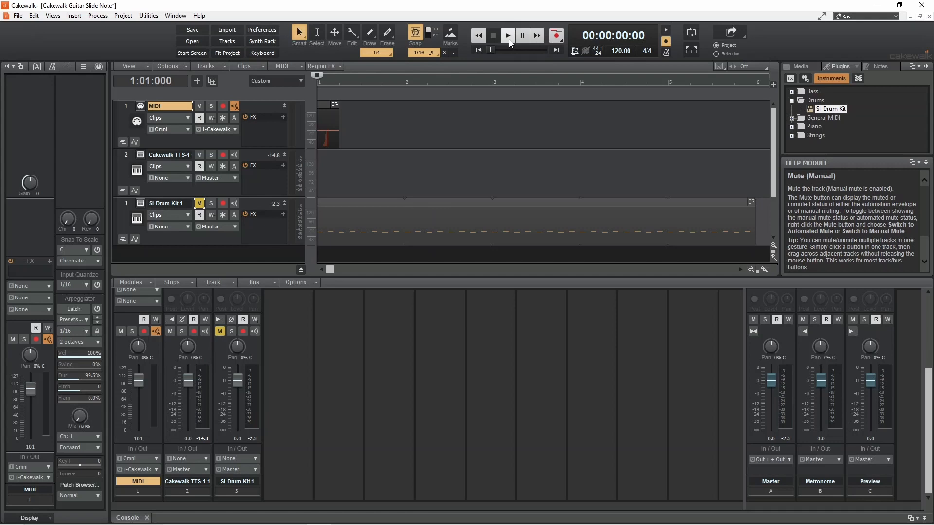
pyautogui.click(507, 35)
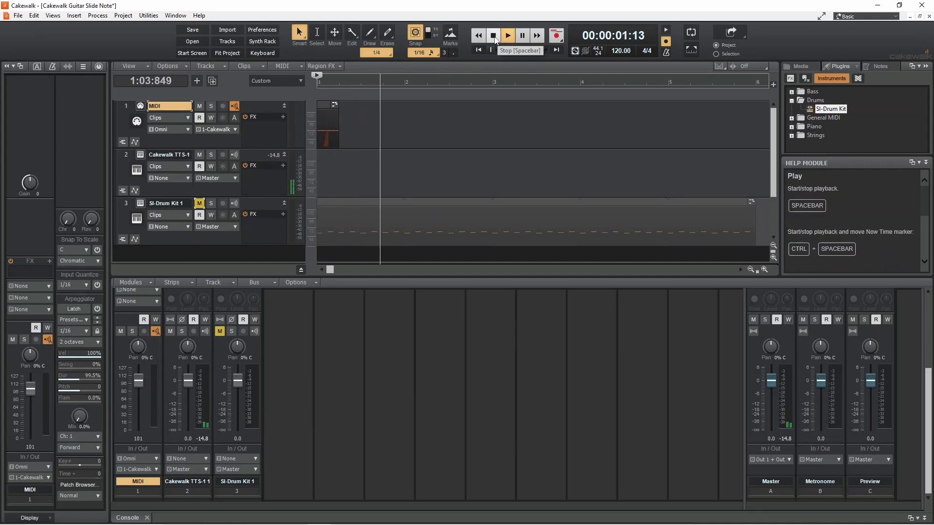
pyautogui.click(494, 36)
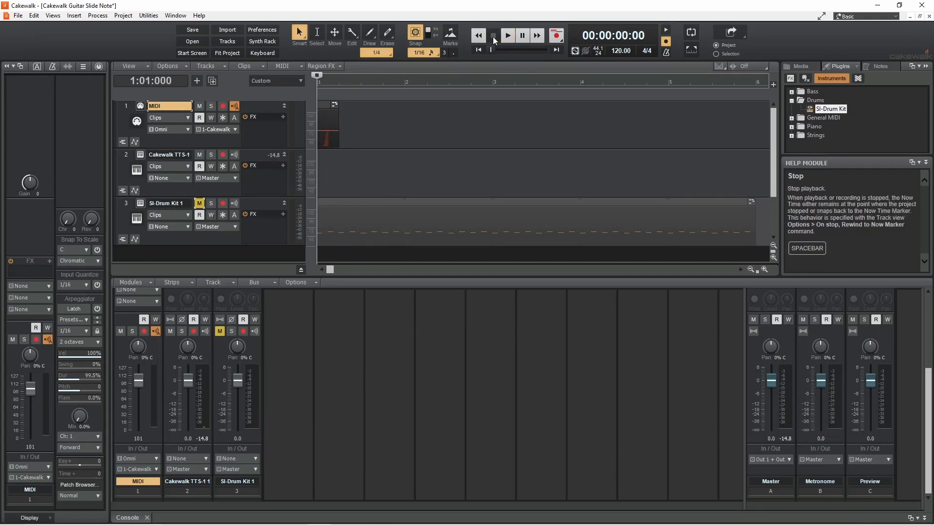
pyautogui.click(493, 36)
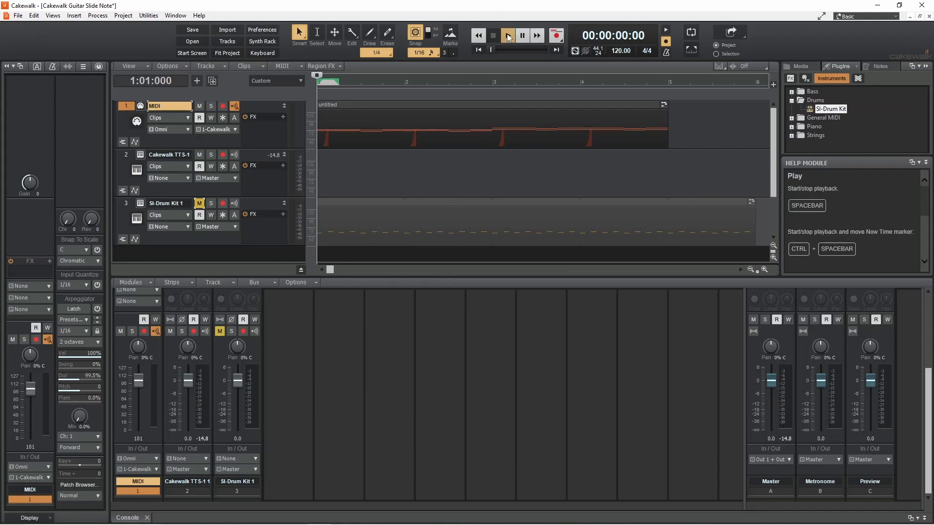
# Unmute the SI-Drum Kit track and play the four slide notes back with drums
pyautogui.click(507, 35)
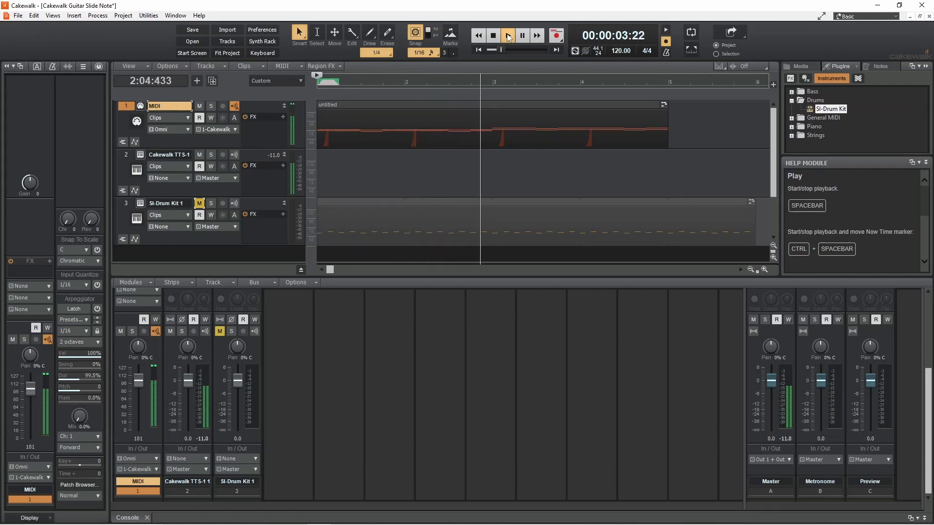
pyautogui.click(506, 35)
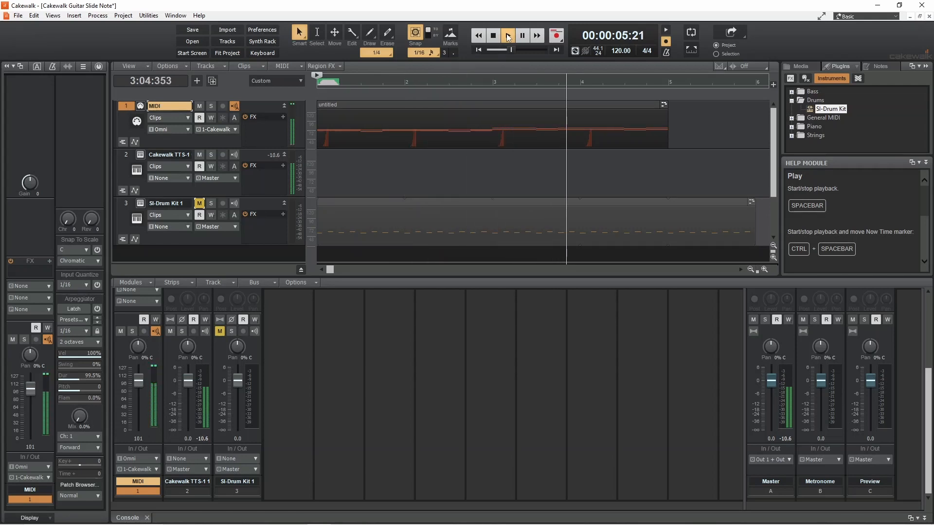
pyautogui.click(506, 35)
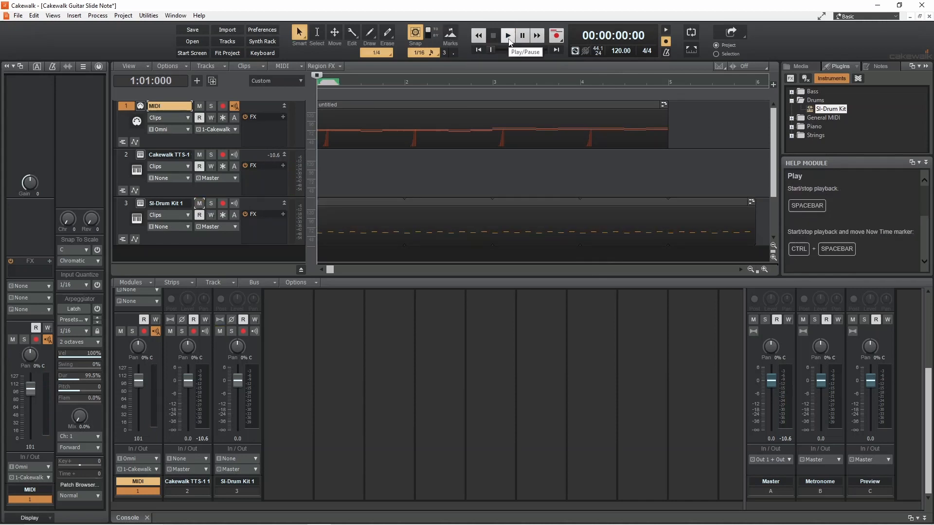
pyautogui.click(506, 35)
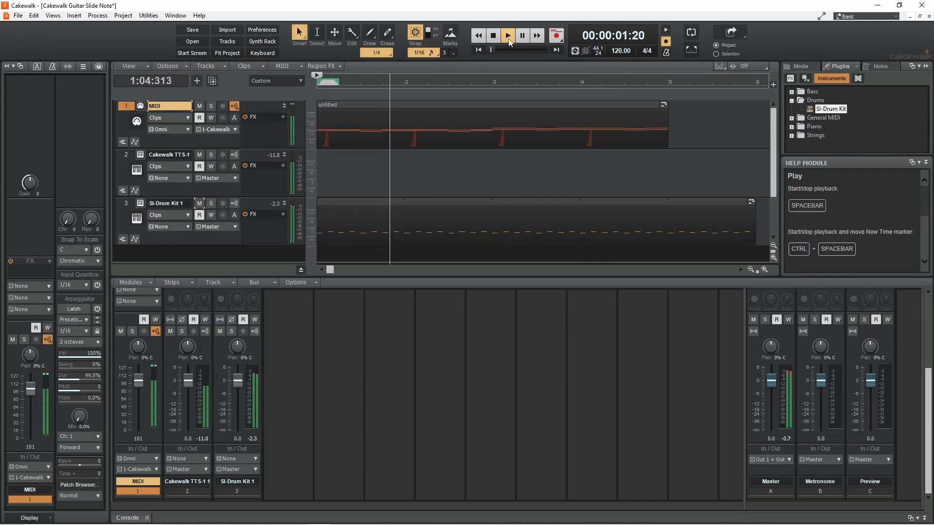
pyautogui.click(507, 35)
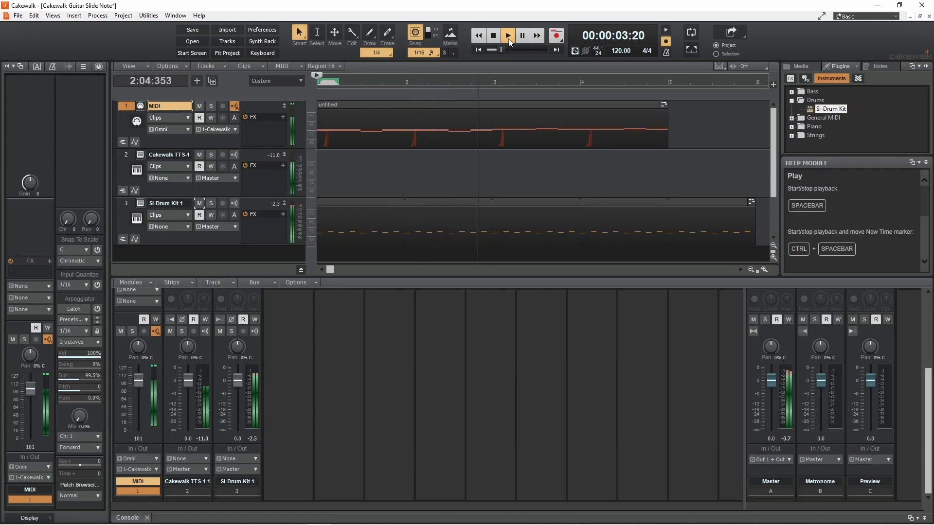